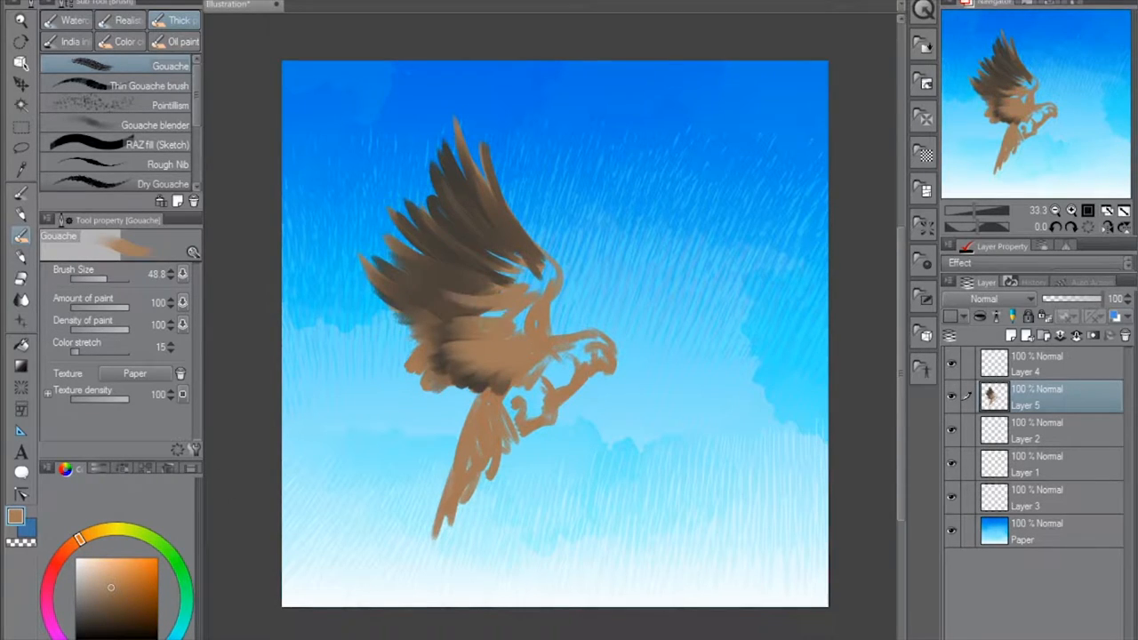
# Step: Paint tan feather shading and head detail on Layer 5 with the Rough Nib brush
pyautogui.click(167, 164)
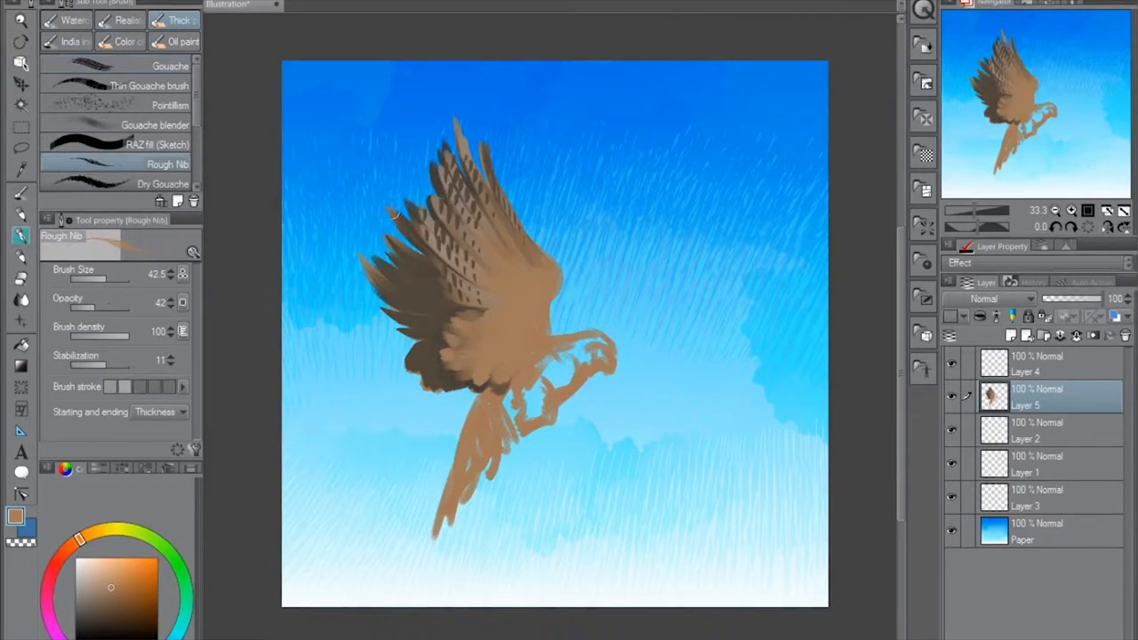
pyautogui.click(171, 65)
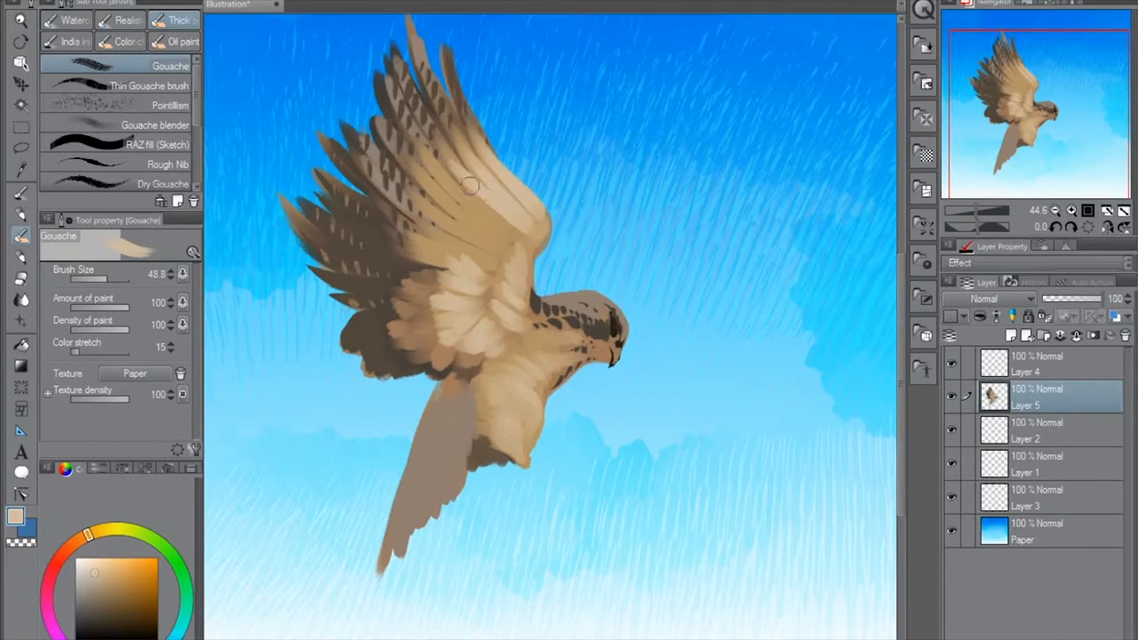
# Step: Add dark speckled markings and talons with the Rough Nib brush, then golden tones and clouds
pyautogui.click(167, 163)
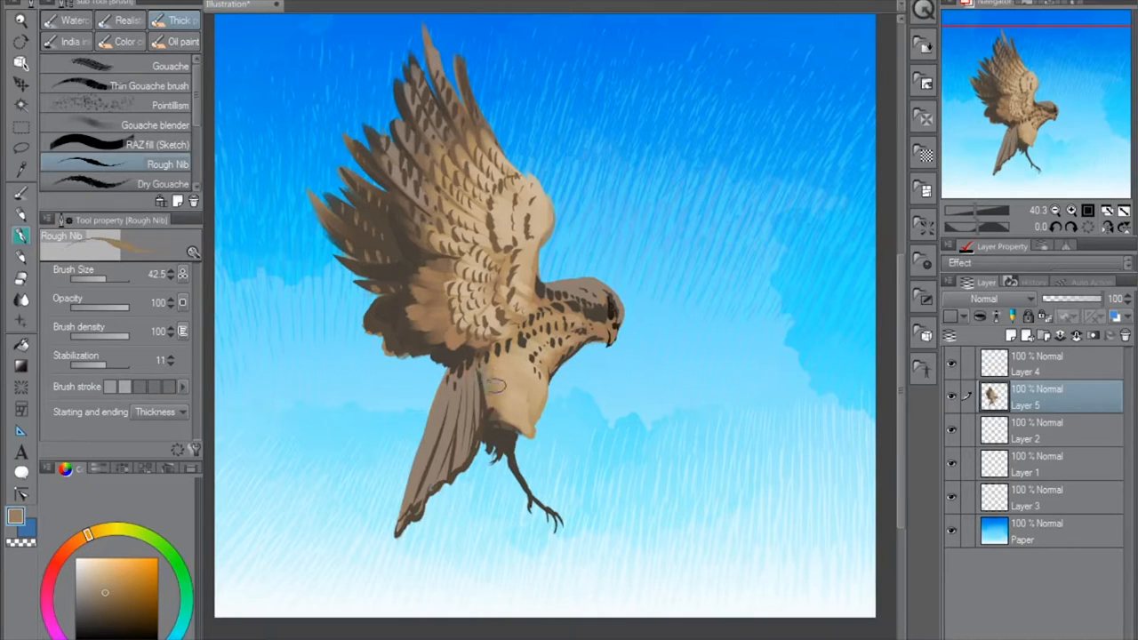
pyautogui.click(170, 66)
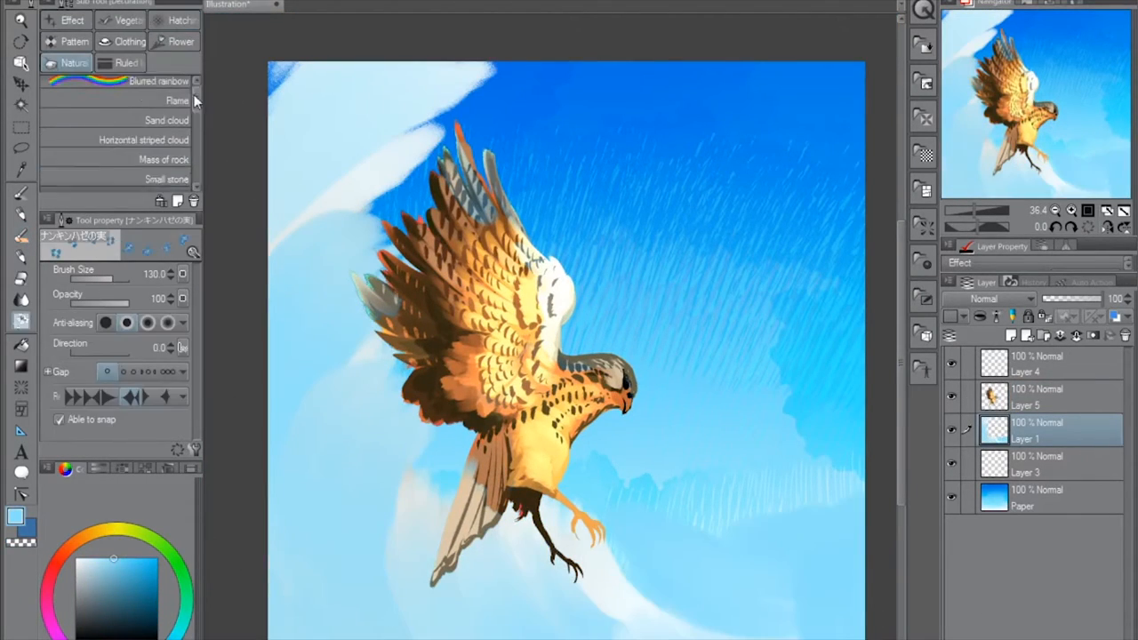
# Step: Set the background layers to Hue and Difference so the swirls turn pink and orange
pyautogui.click(178, 100)
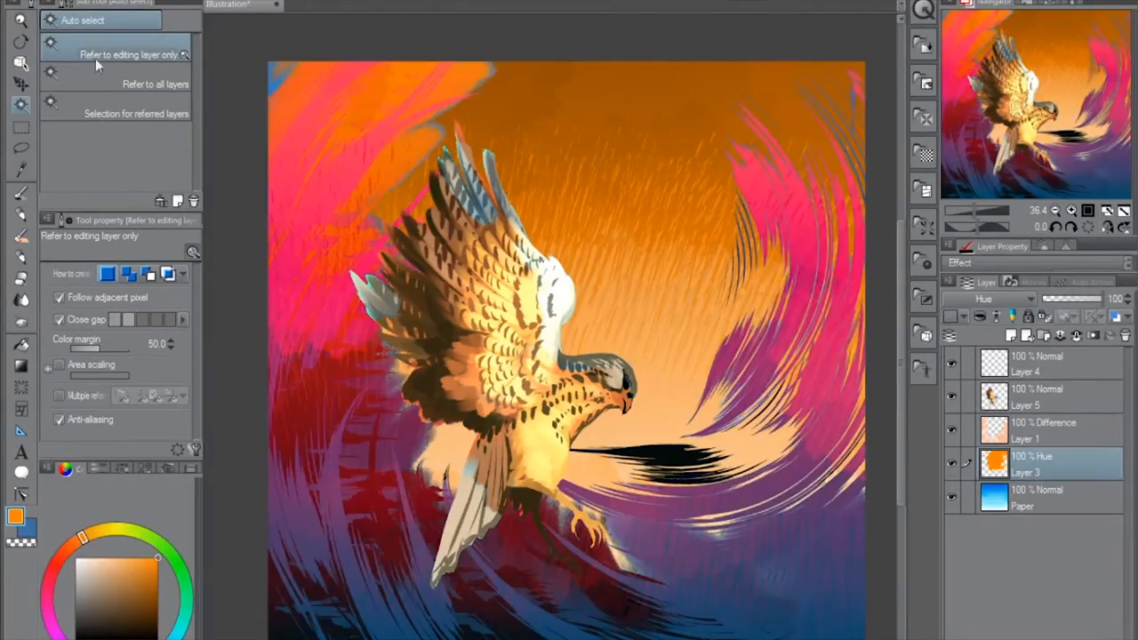
# Step: Duplicate Layer 5 and set its blending mode to Difference over the Flame-brush swirls
pyautogui.click(981, 299)
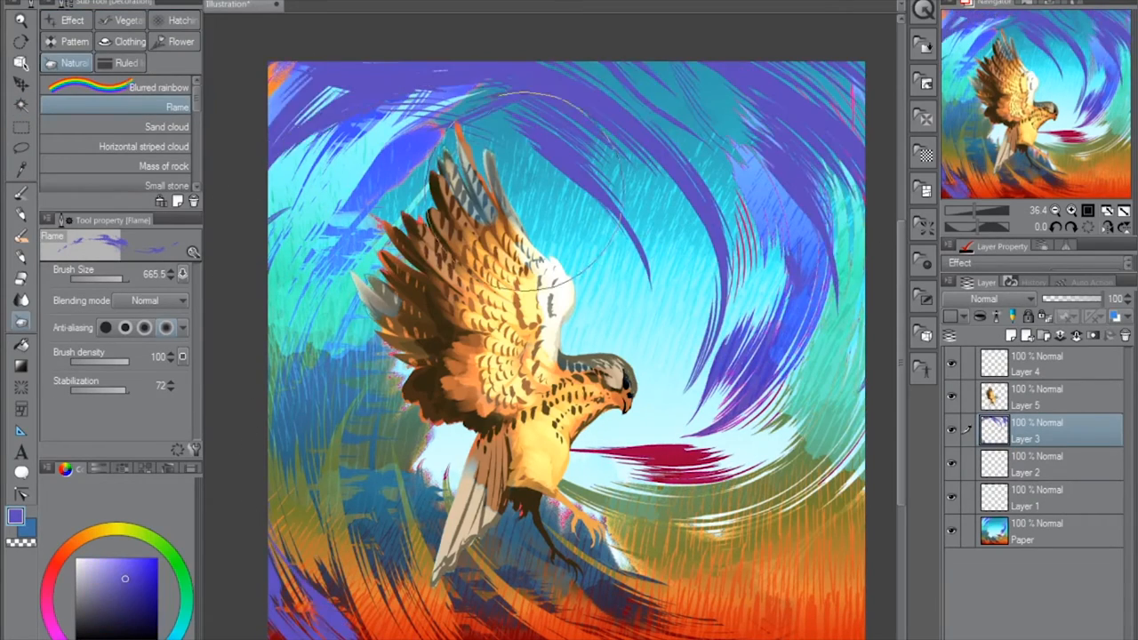
pyautogui.click(985, 298)
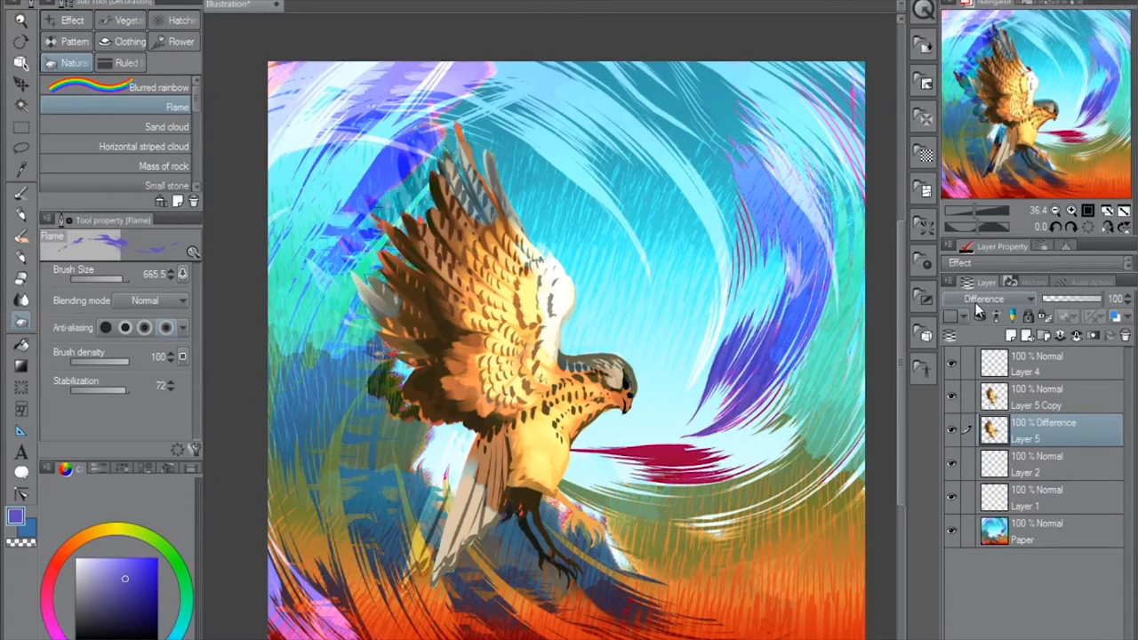